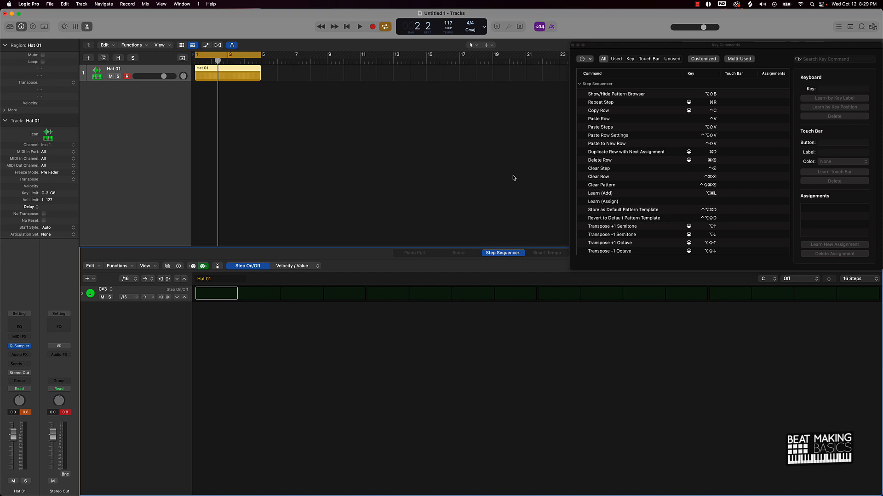
mouse_move(662, 289)
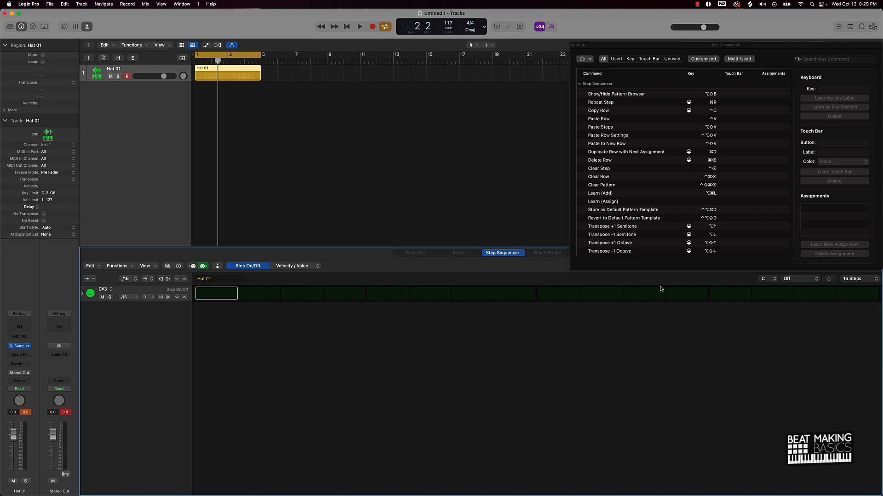
mouse_move(764, 308)
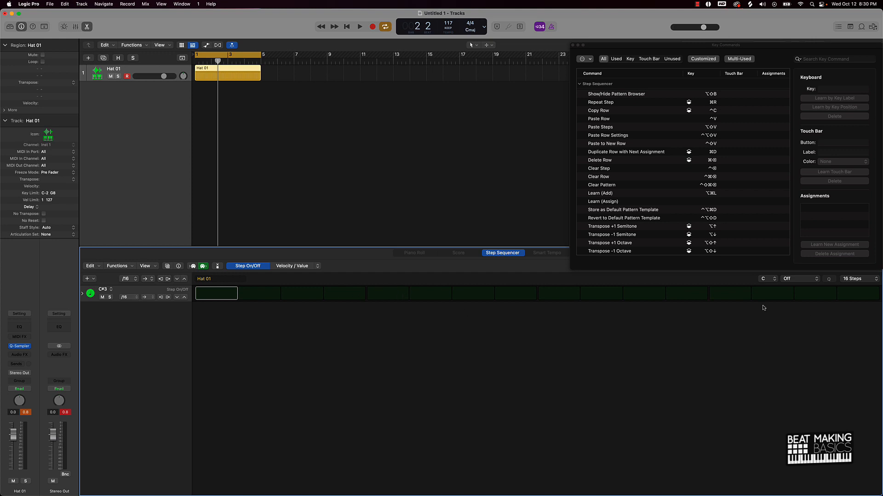
mouse_move(275, 293)
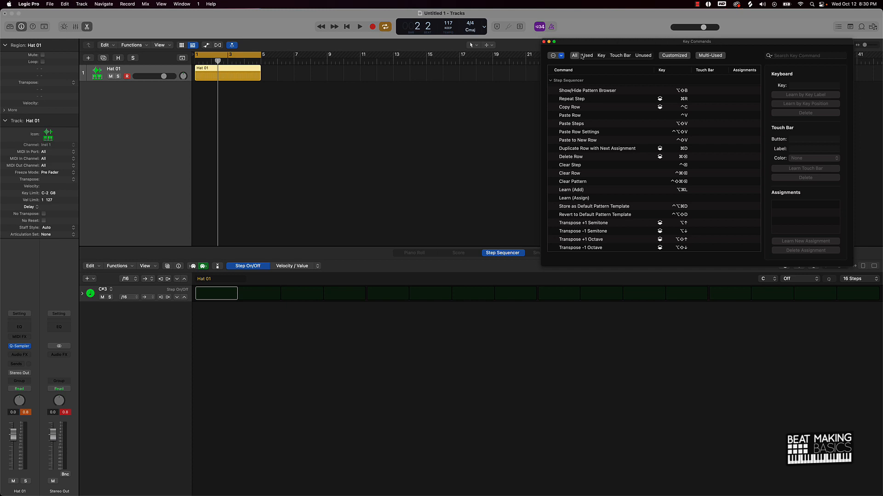
mouse_move(556, 159)
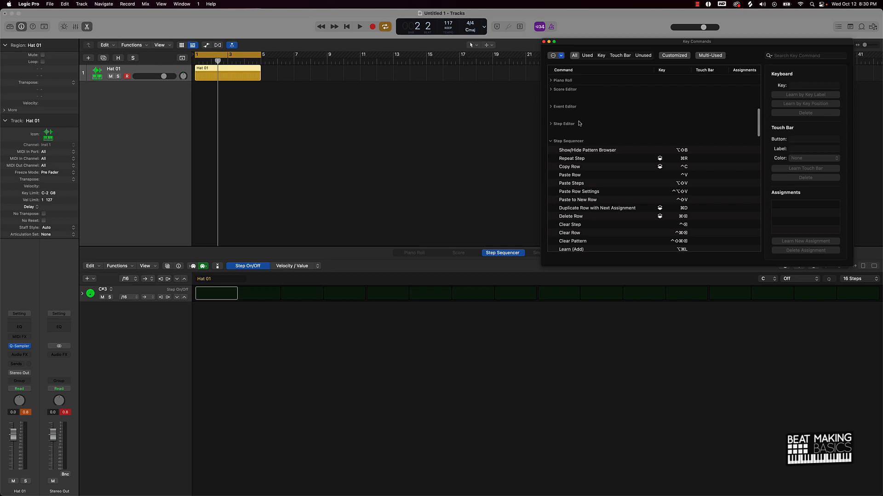
Scroll down the Key Commands list toward the Step Editor and Step Sequencer groups
scroll(down, 3)
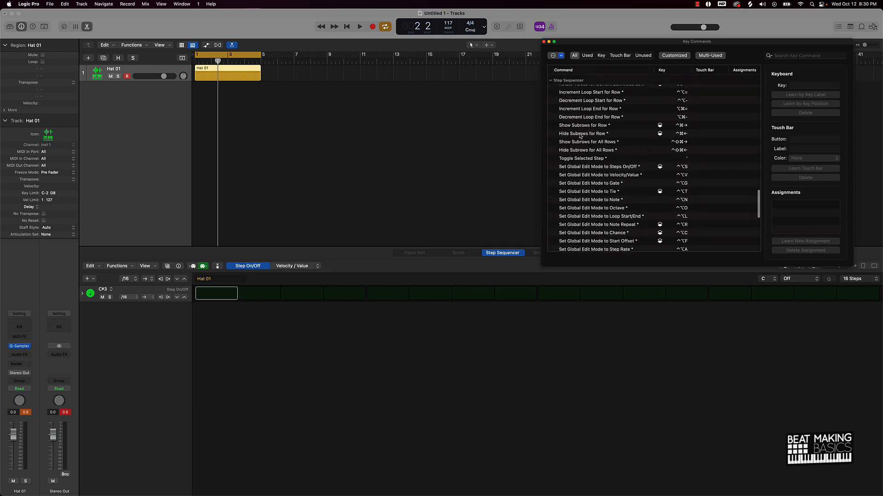
scroll(down, 3)
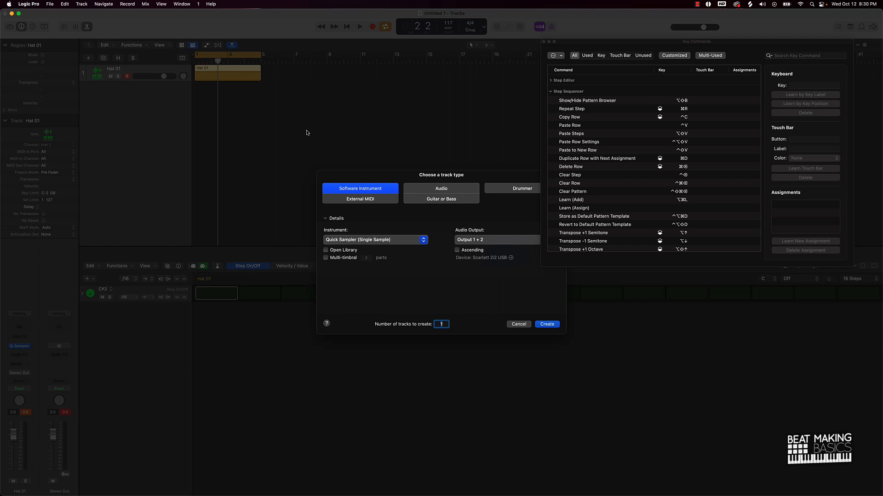
mouse_move(340, 242)
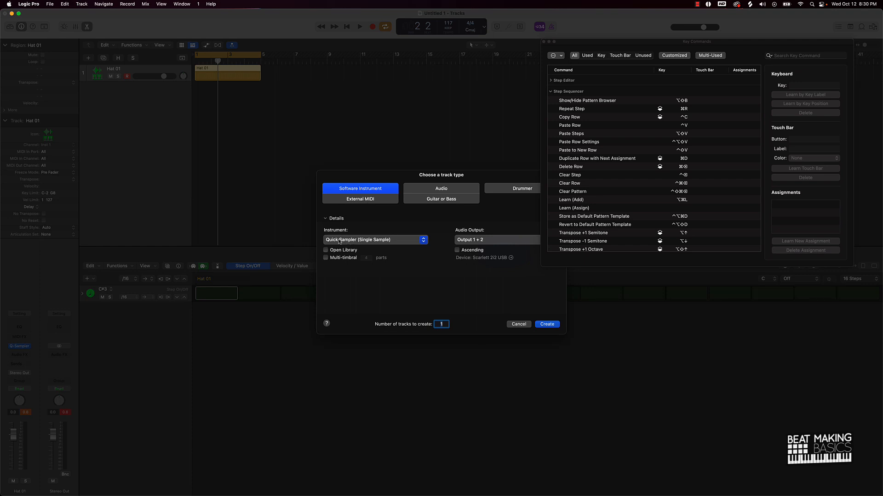
mouse_move(360, 249)
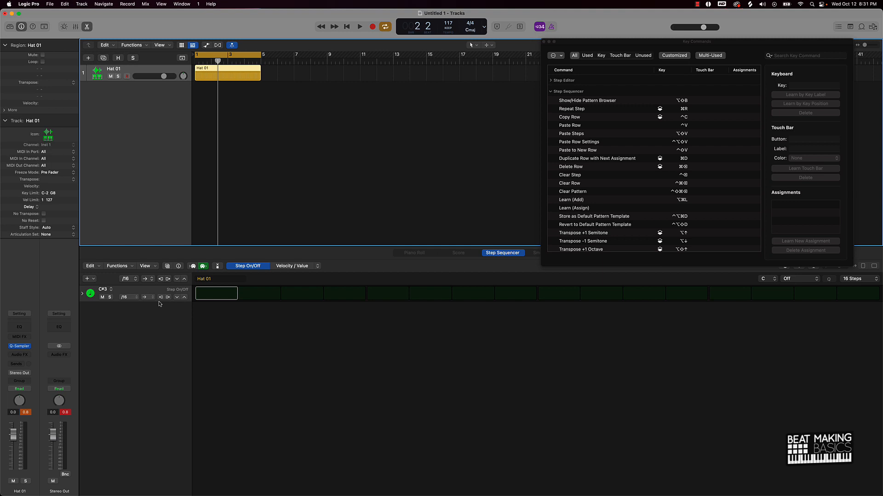
mouse_move(167, 297)
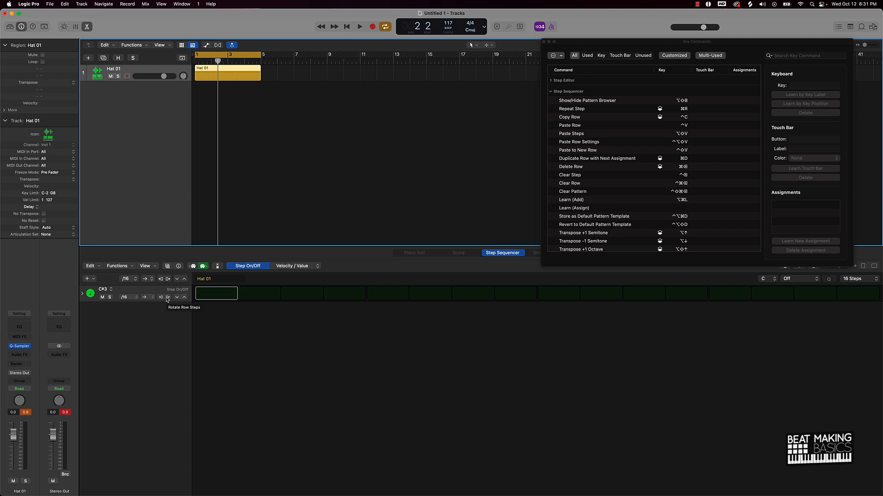
mouse_move(197, 294)
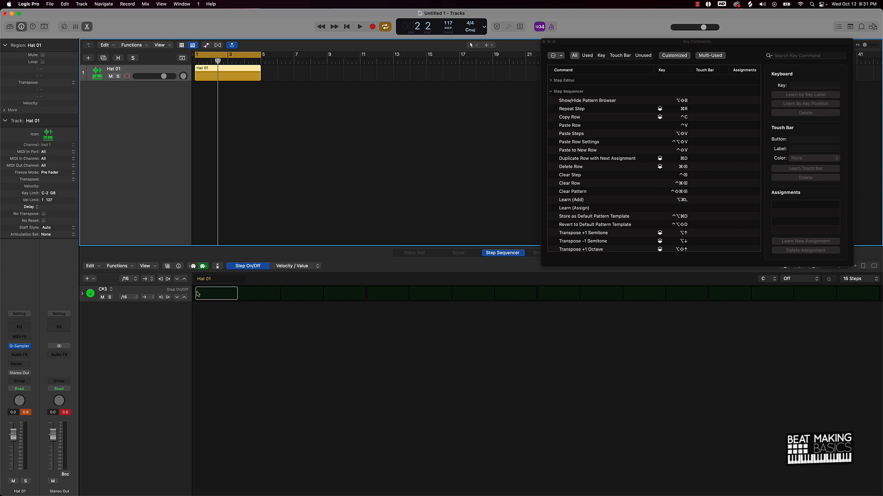
mouse_move(358, 306)
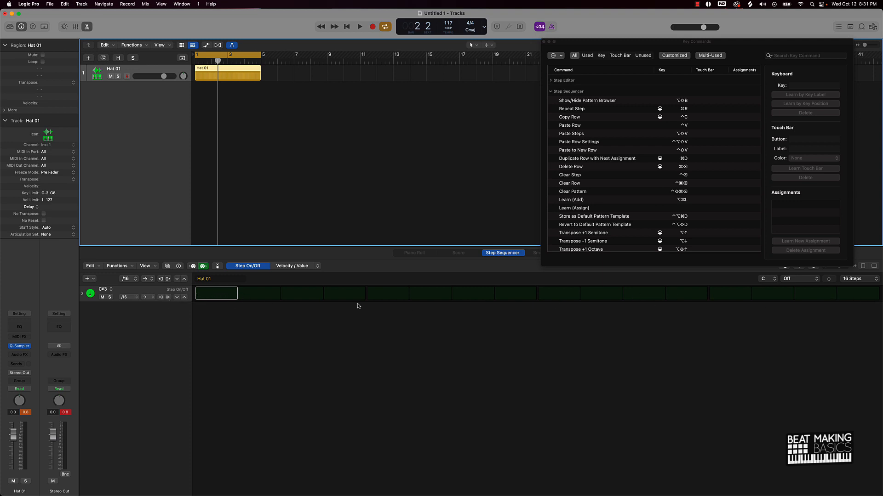
mouse_move(435, 304)
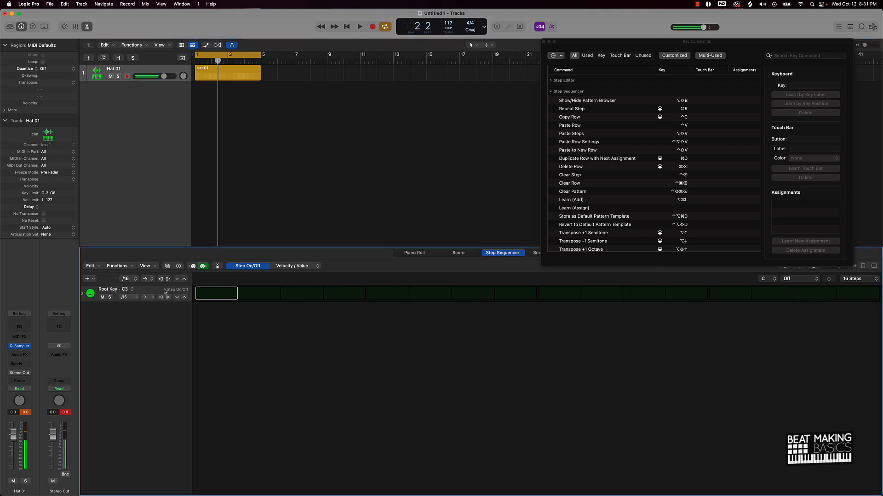
Toggle several steps along the Hat 01 Root Key – C3 row, leaving all 16 steps empty
click(430, 293)
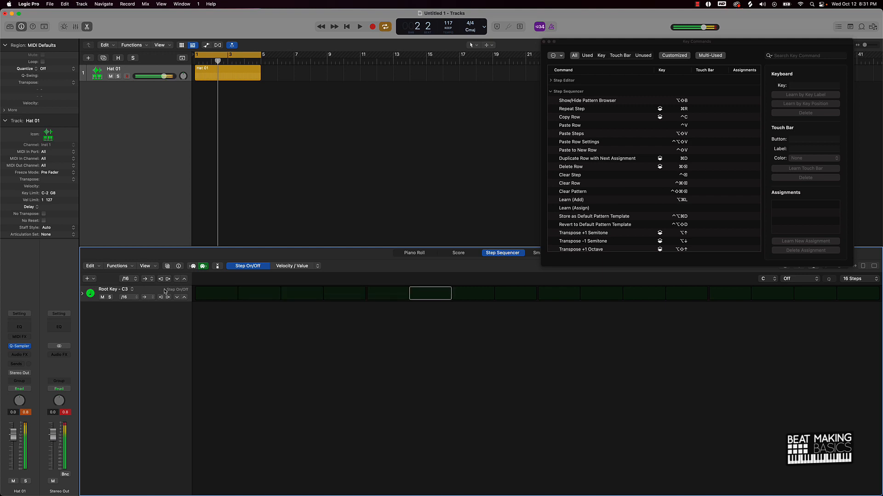
click(515, 294)
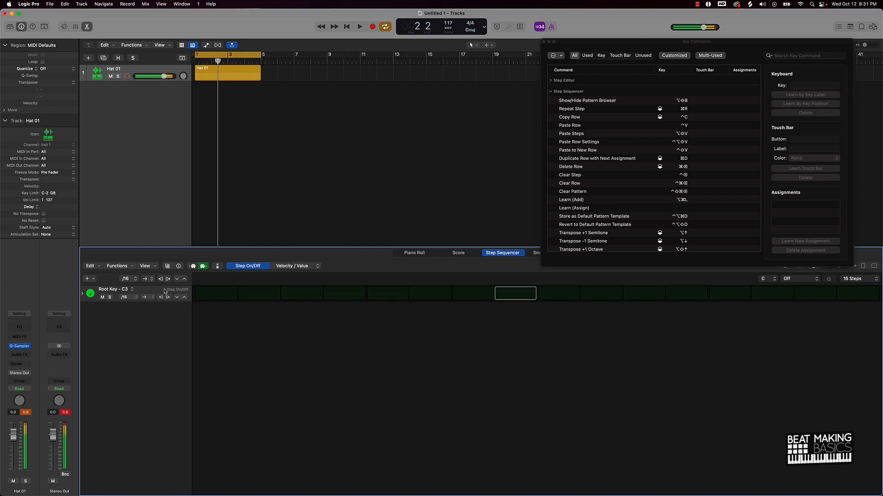
click(429, 292)
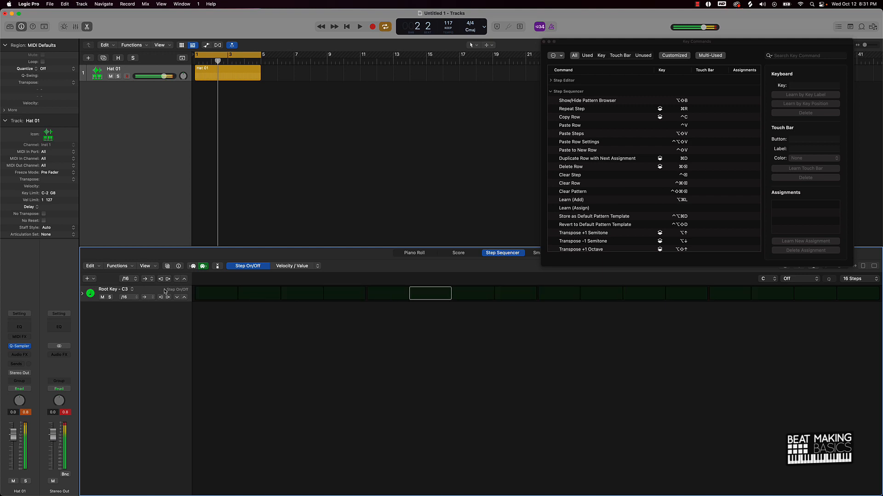
click(772, 293)
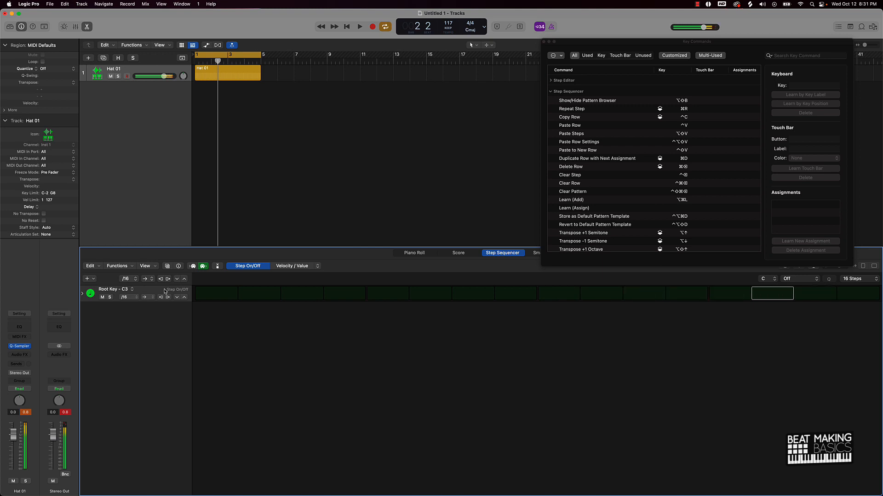
click(260, 293)
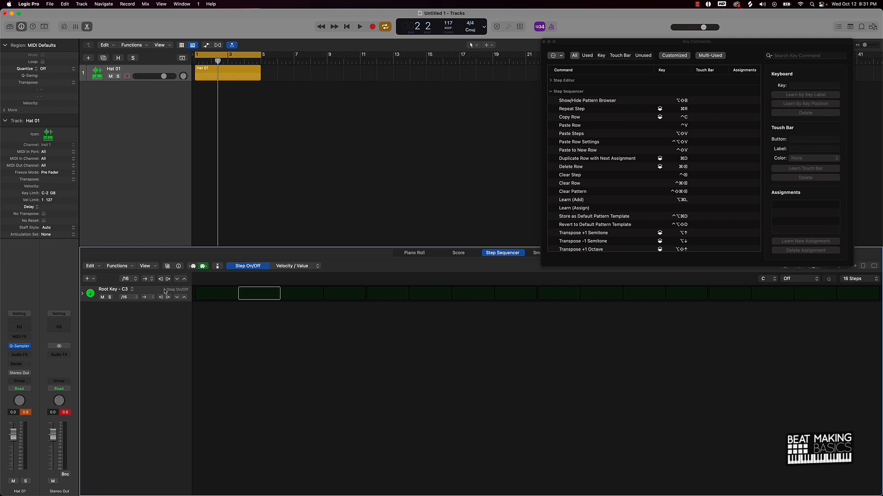
mouse_move(195, 313)
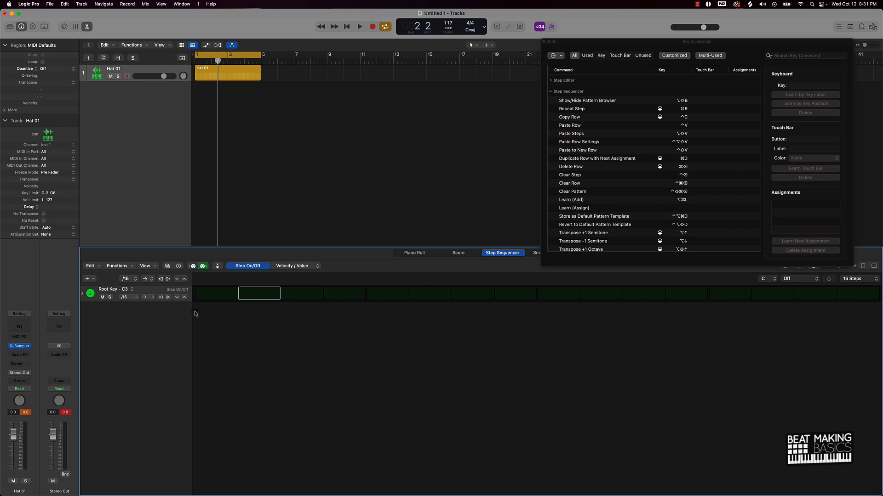
mouse_move(263, 295)
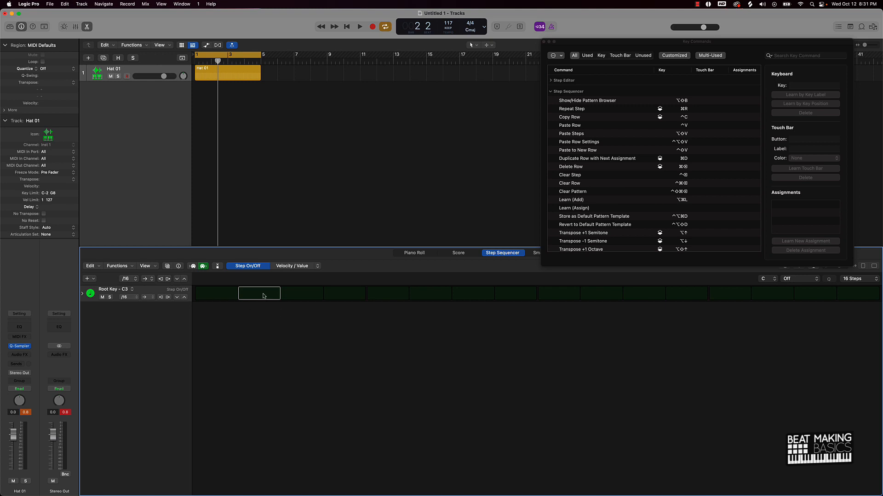
mouse_move(738, 331)
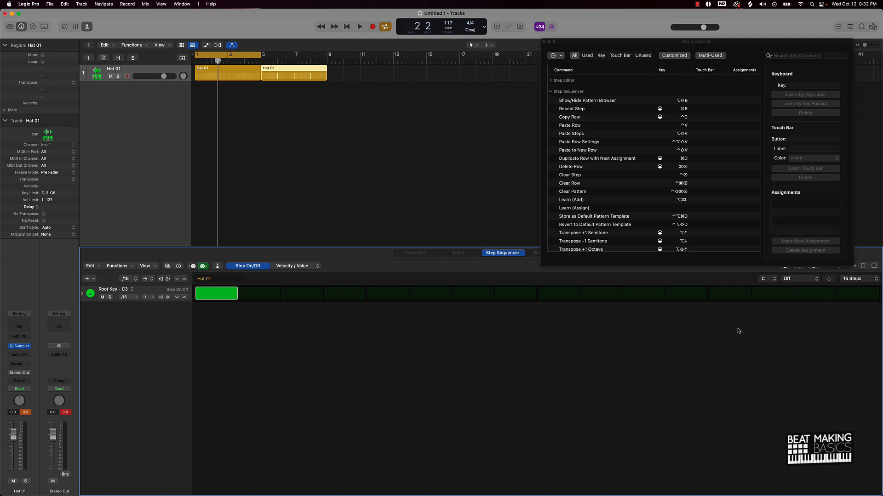
mouse_move(282, 75)
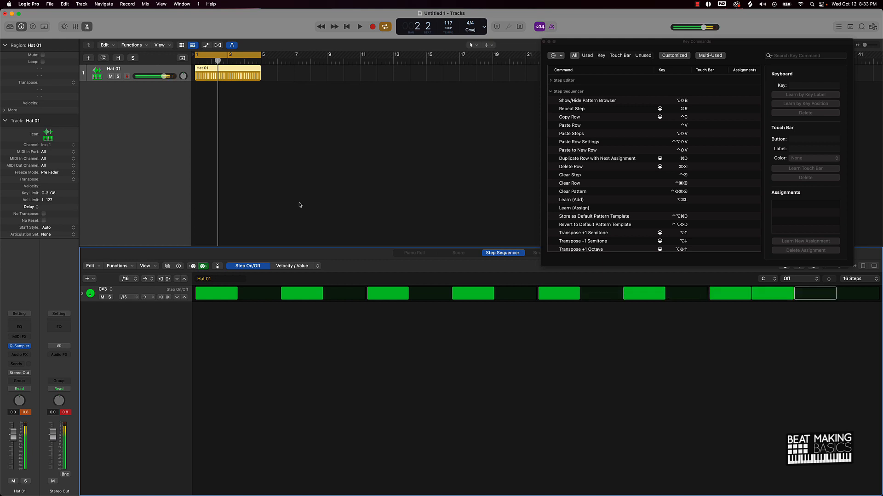
Activate step 15 on the Hat 01 C#3 row, audition the pattern, then stop playback
click(813, 293)
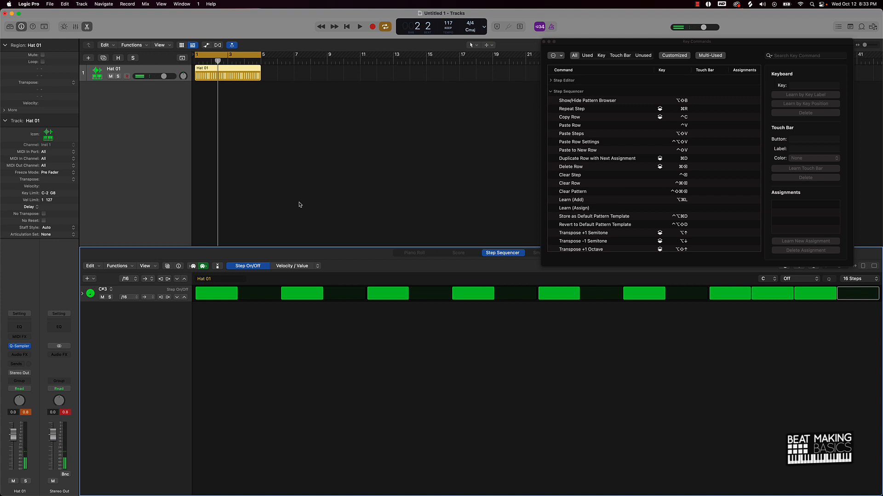
click(359, 26)
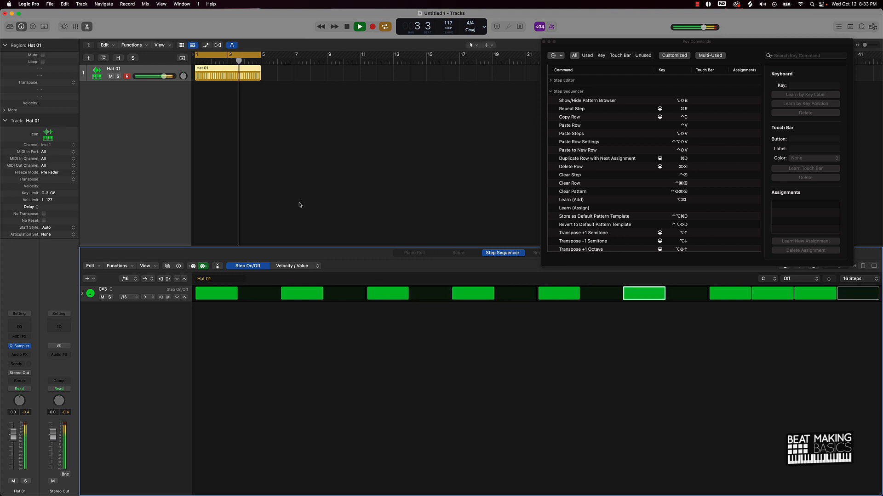
click(359, 27)
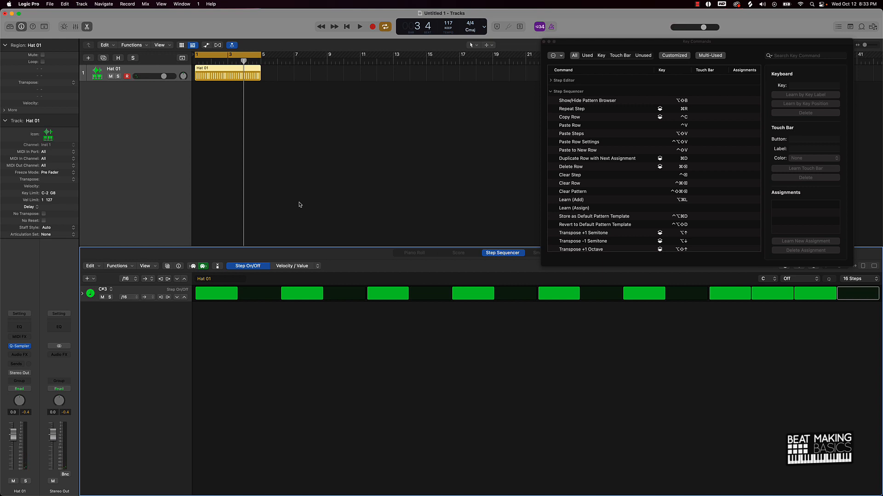
mouse_move(477, 201)
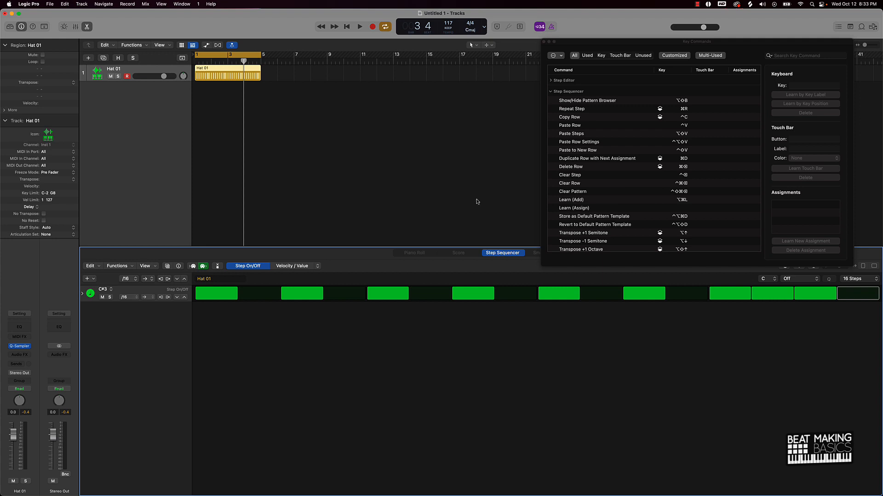
mouse_move(470, 202)
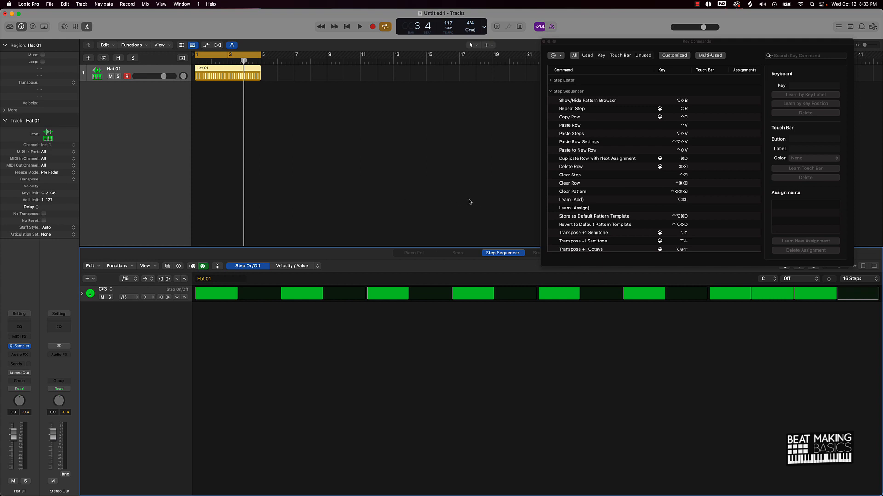
mouse_move(591, 181)
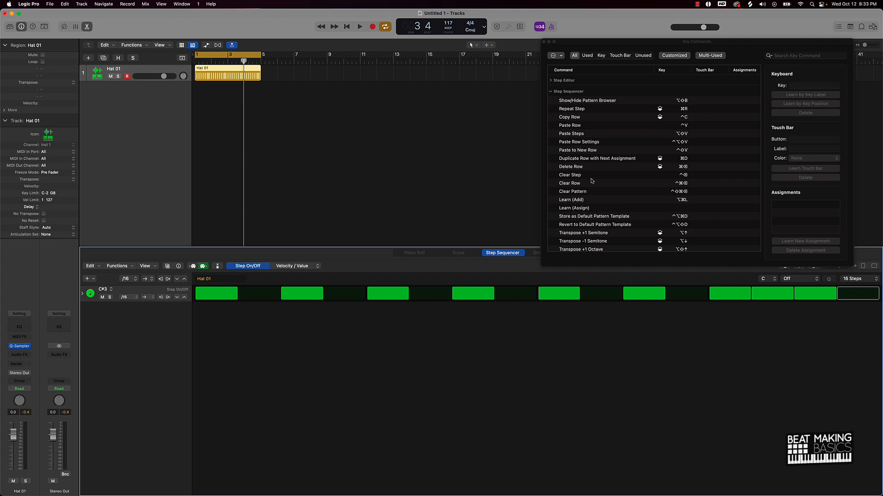
mouse_move(682, 172)
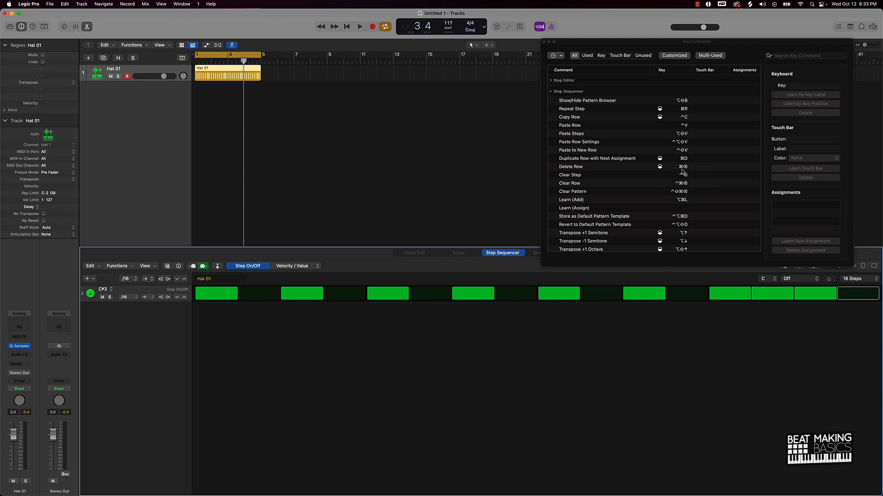
mouse_move(698, 169)
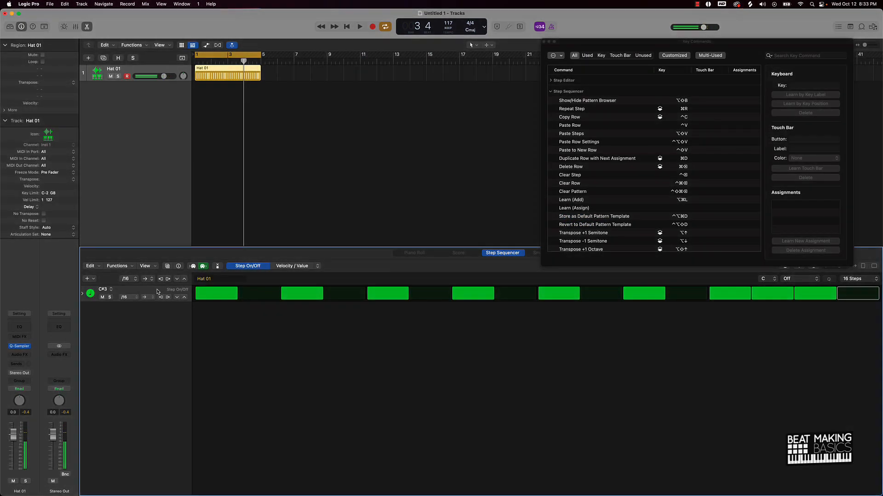
mouse_move(583, 182)
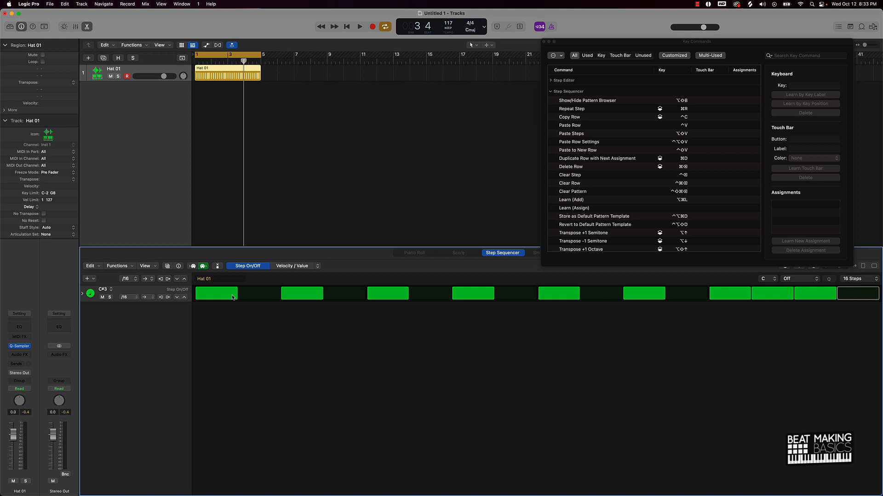
mouse_move(655, 239)
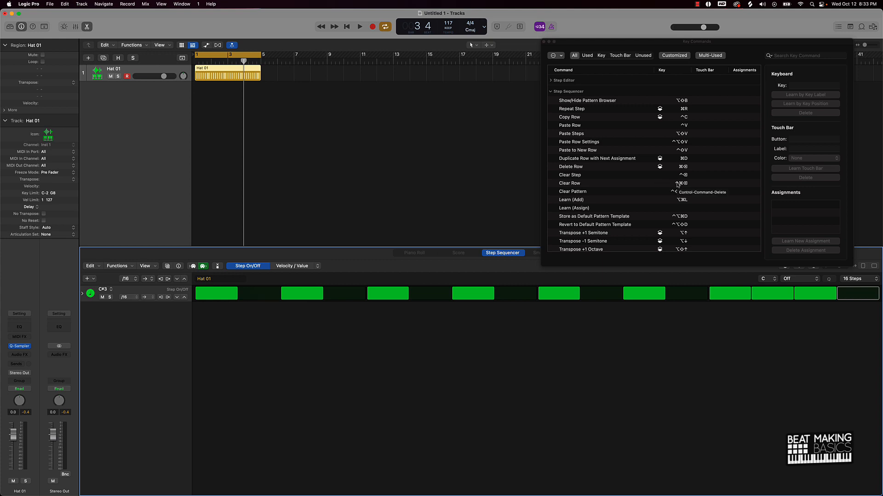
mouse_move(679, 186)
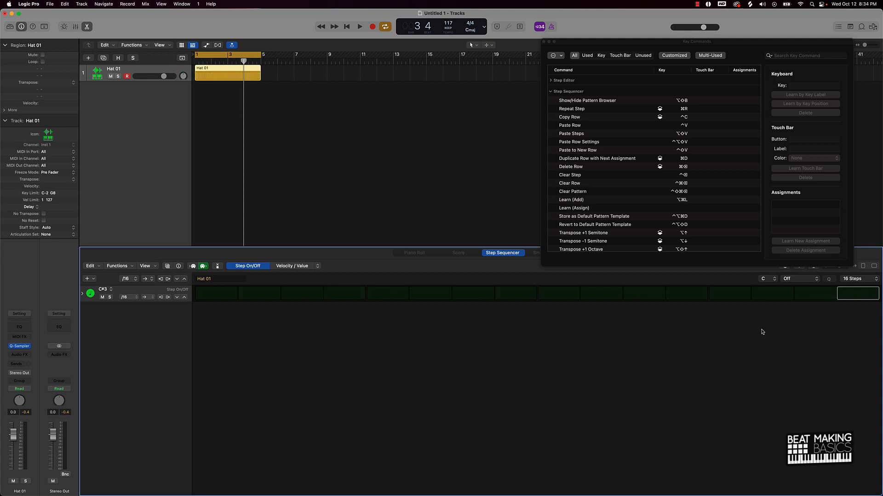
mouse_move(692, 287)
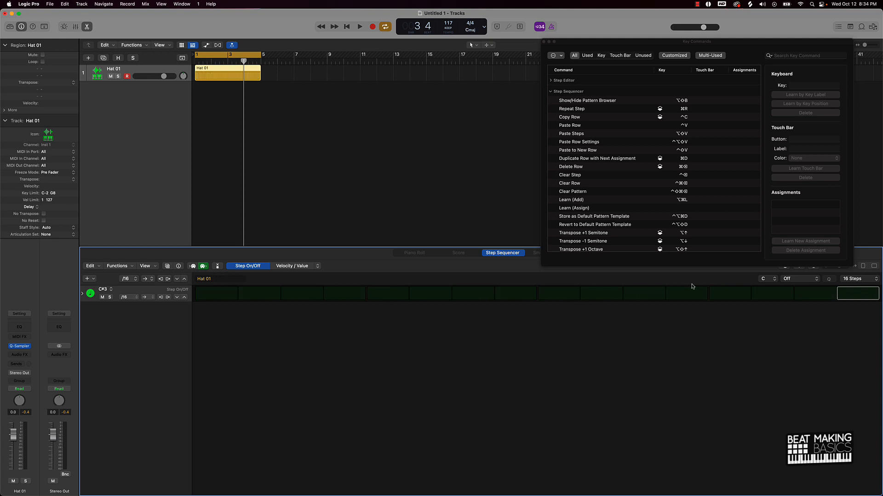
mouse_move(89, 291)
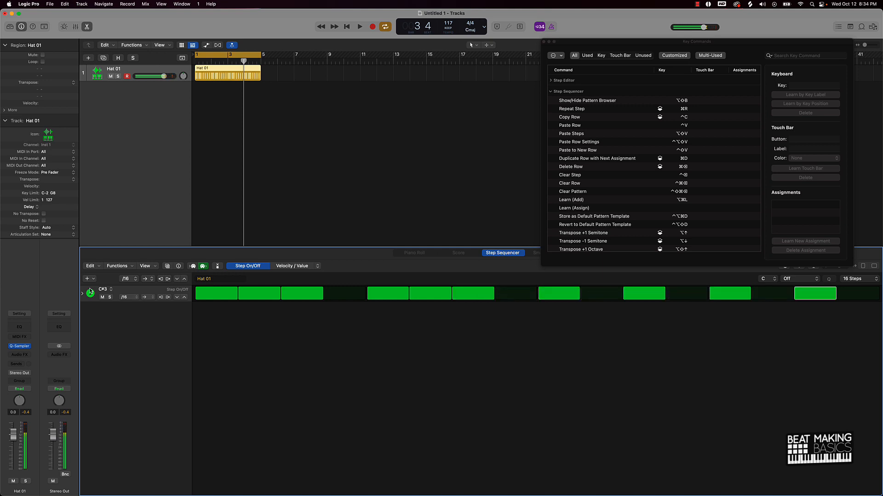
Audition the rebuilt ten-step hi-hat rhythm and stop playback
click(359, 26)
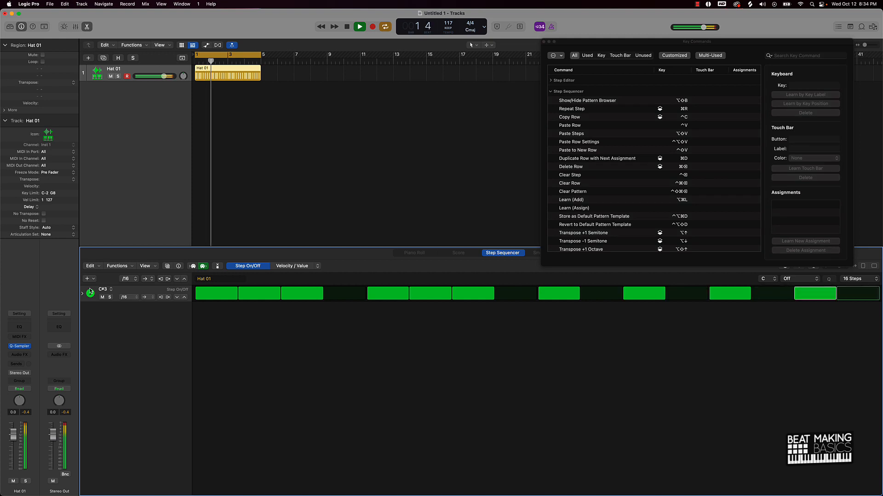
click(359, 27)
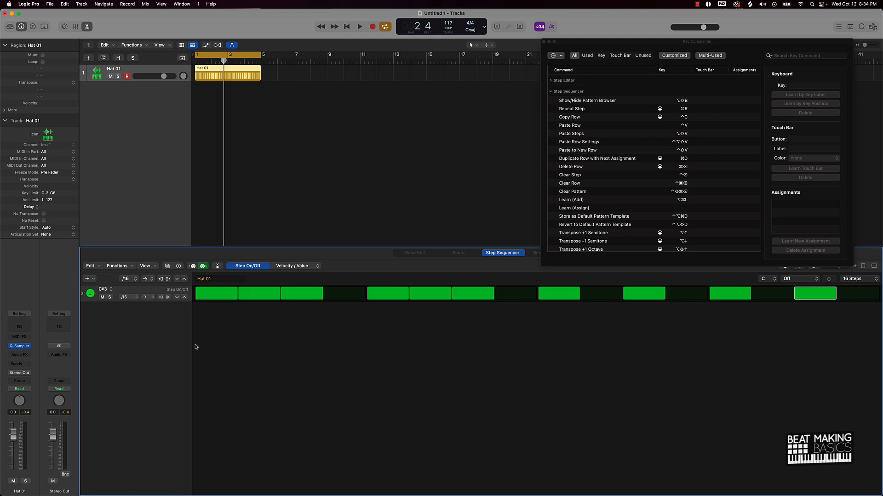
mouse_move(164, 288)
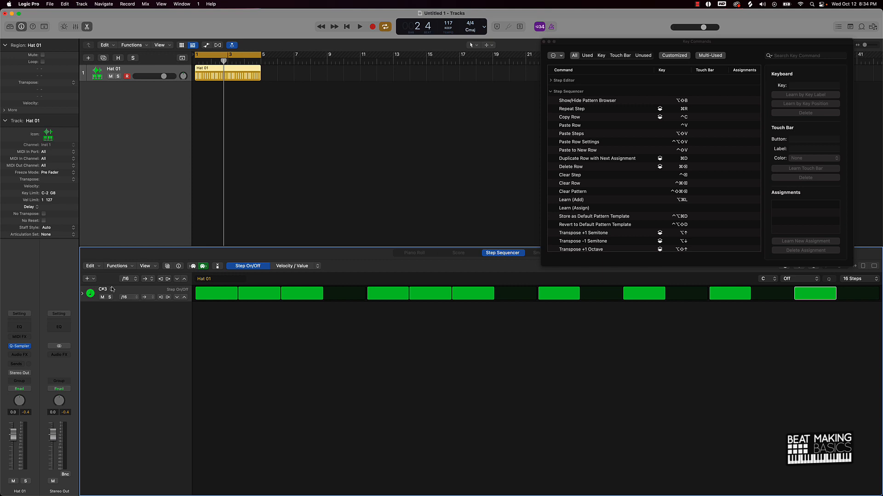
Change the Hat 01 row's note from the note-name menu and start playing the pattern
click(104, 290)
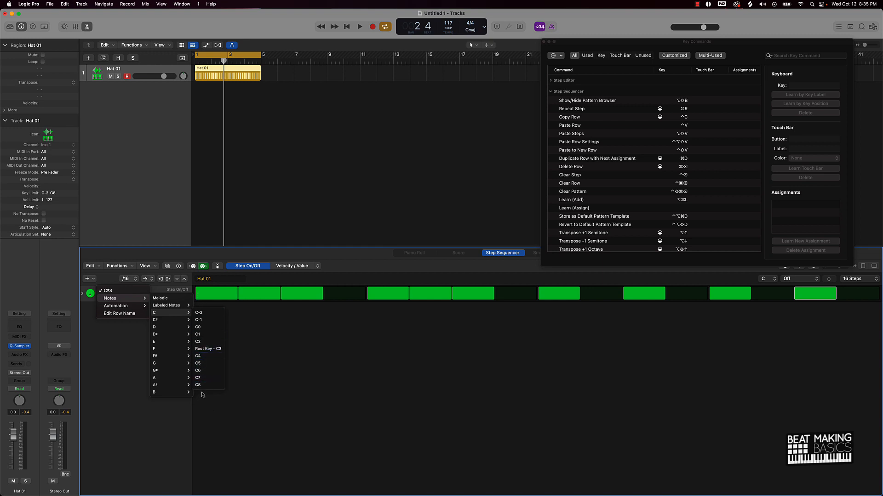
mouse_move(600, 215)
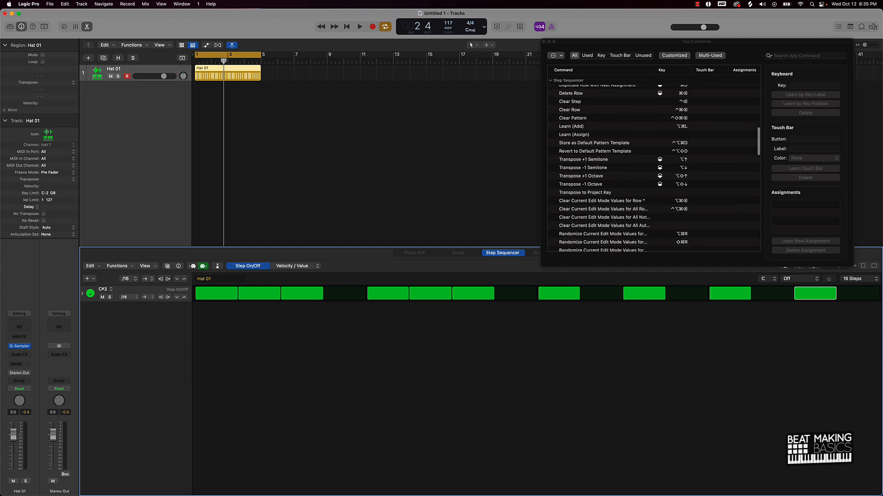
mouse_move(323, 318)
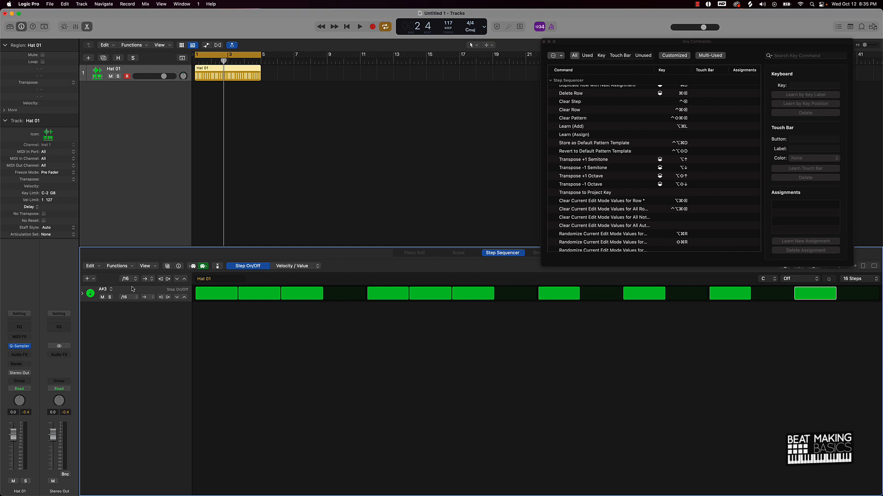
click(359, 26)
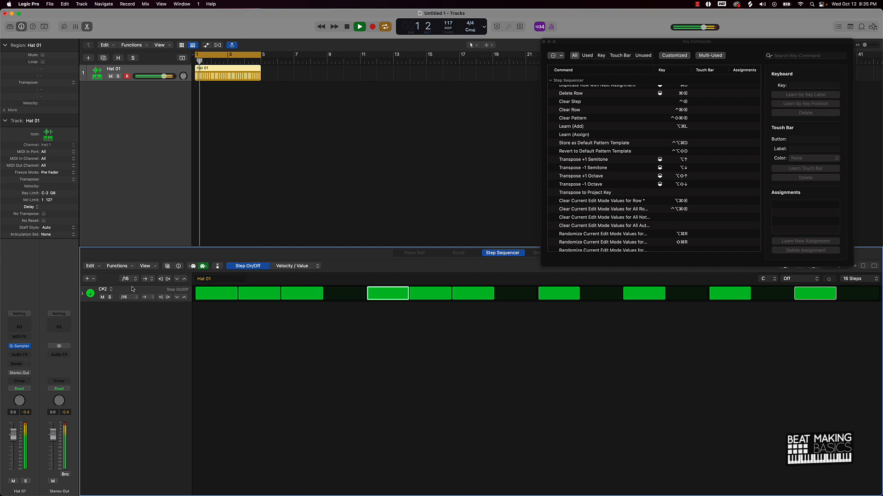
Stop, then audition the row transposed to C#2 after the octave-up trip, and stop again
click(359, 27)
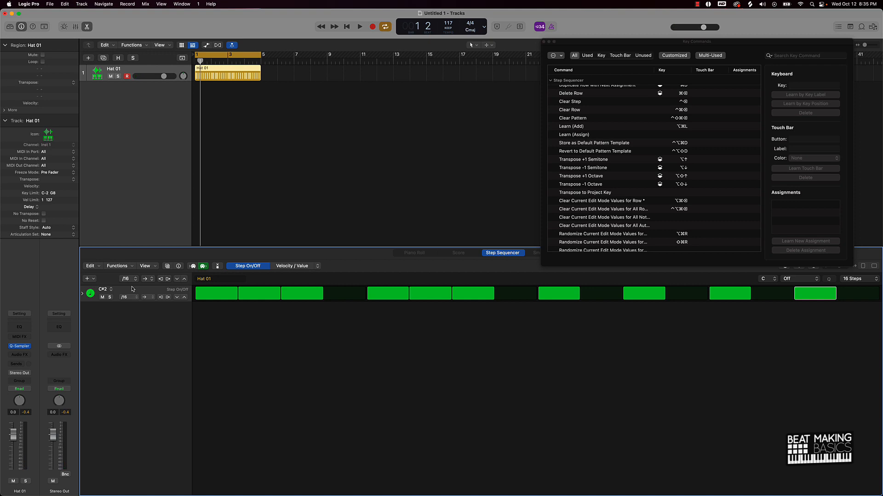
mouse_move(445, 378)
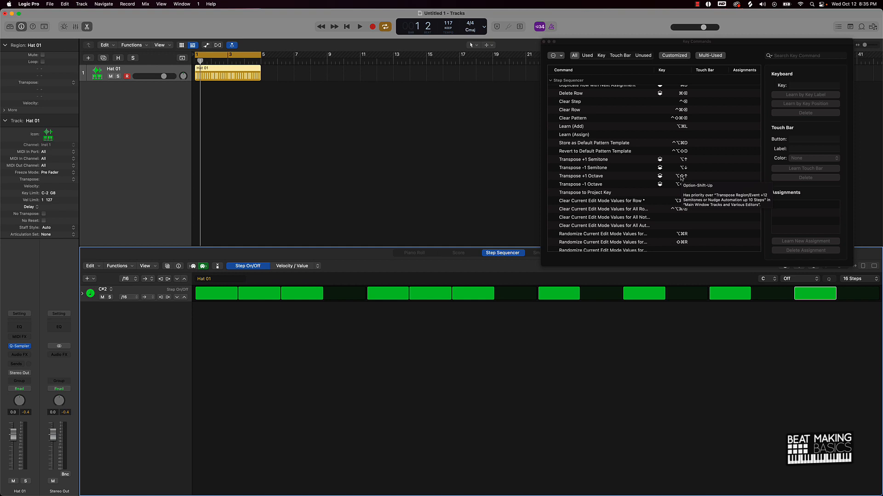
mouse_move(348, 348)
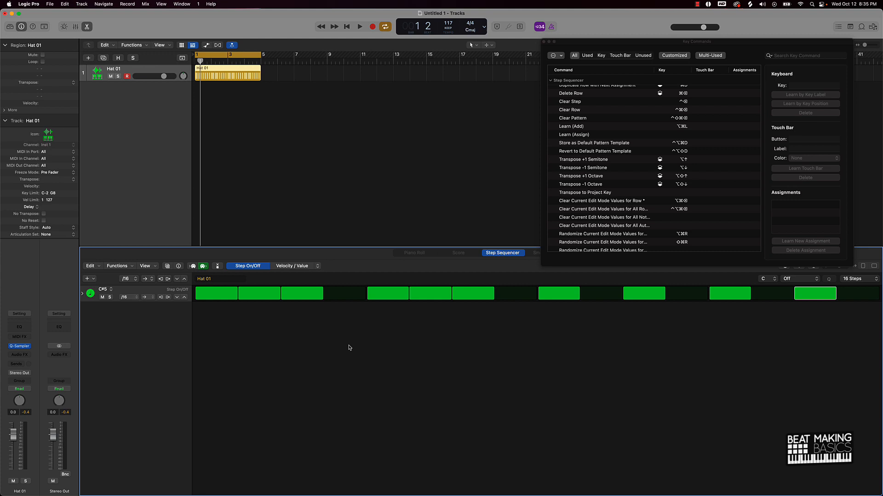
click(359, 27)
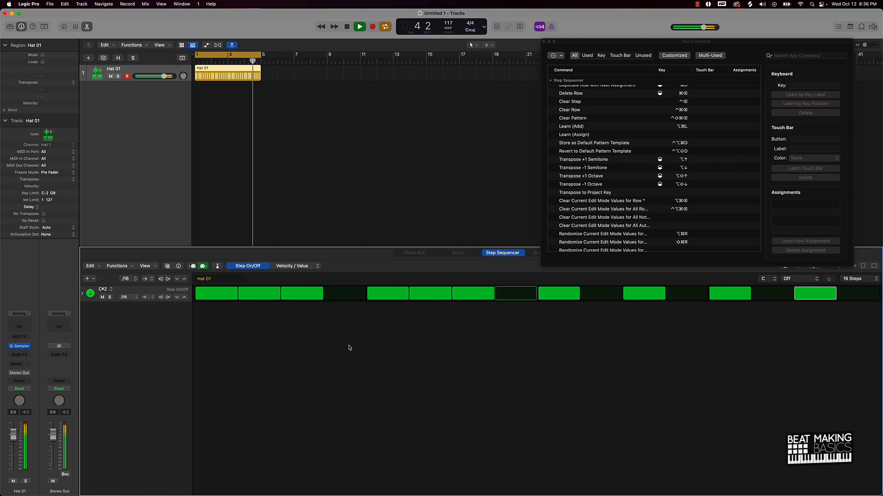
click(347, 27)
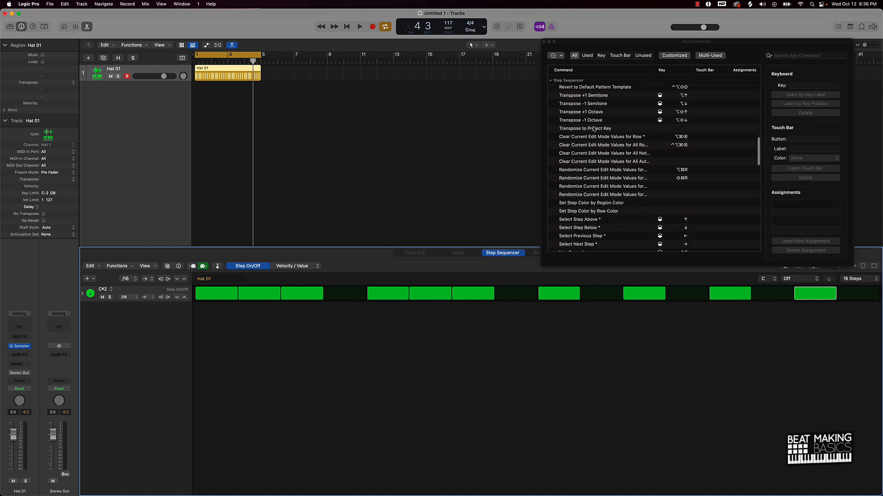
Scroll the Key Commands list down to Live Record, Mono Mode and Rename Row
scroll(down, 3)
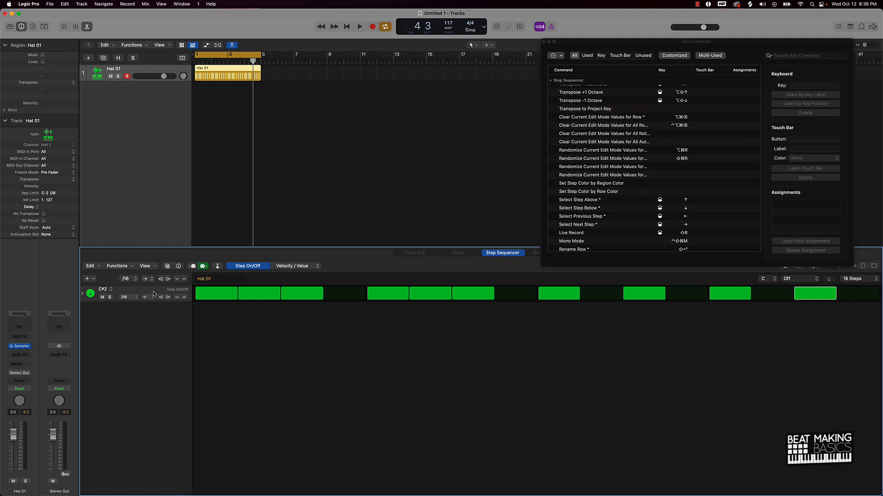
mouse_move(155, 294)
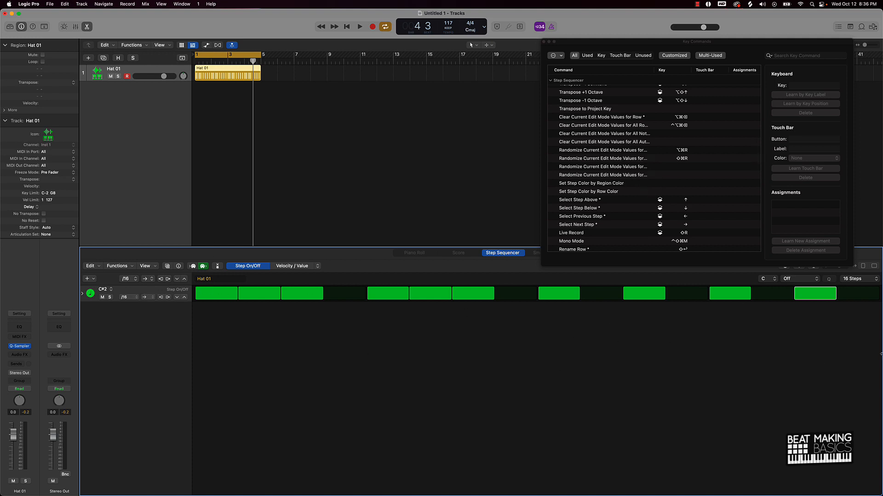
mouse_move(770, 333)
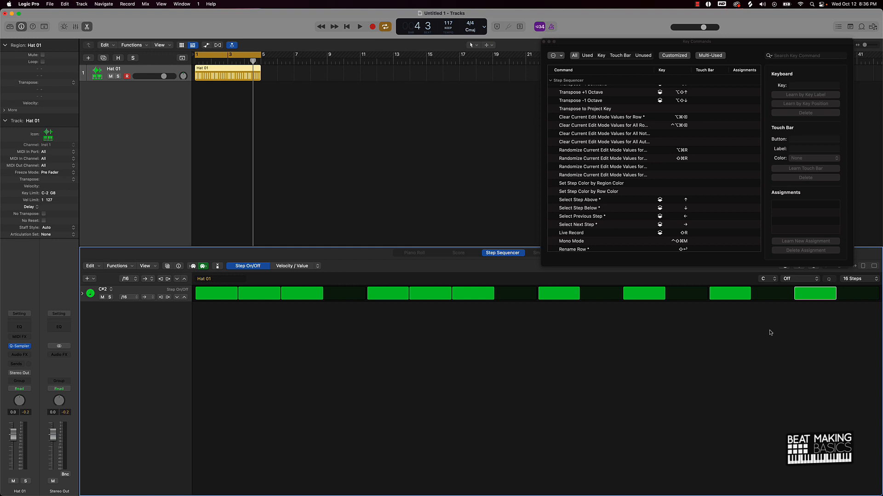
mouse_move(686, 156)
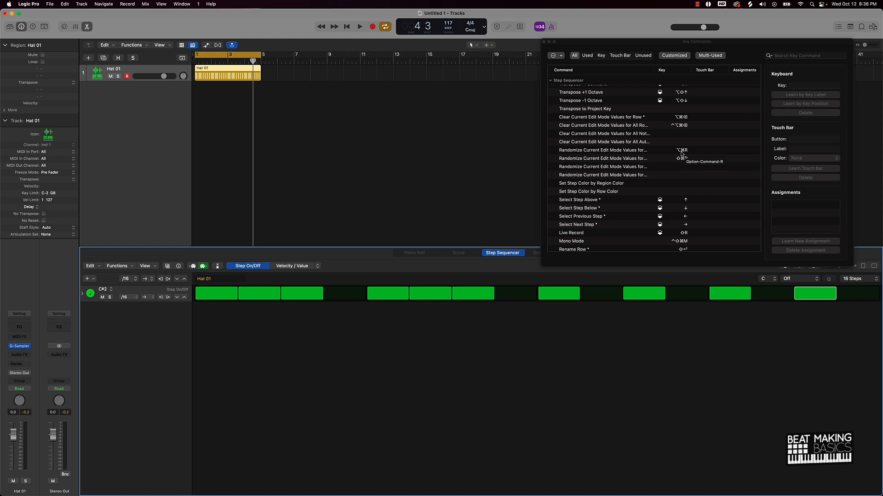
mouse_move(681, 201)
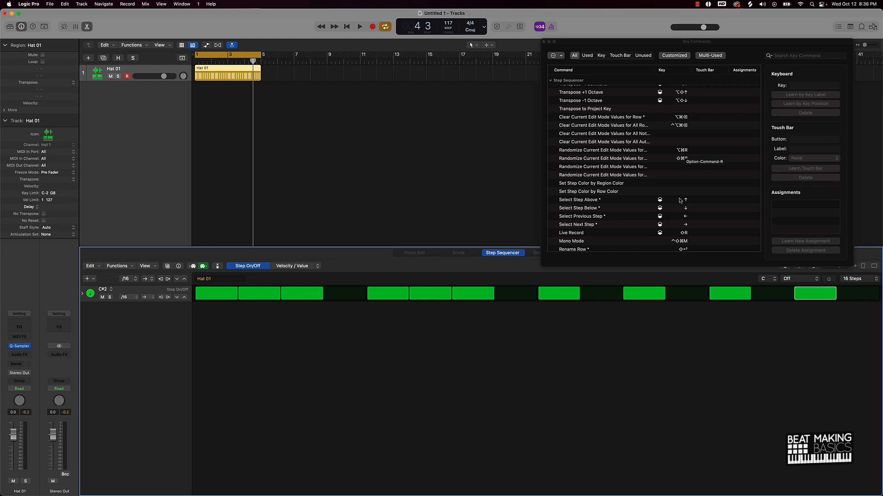
mouse_move(702, 294)
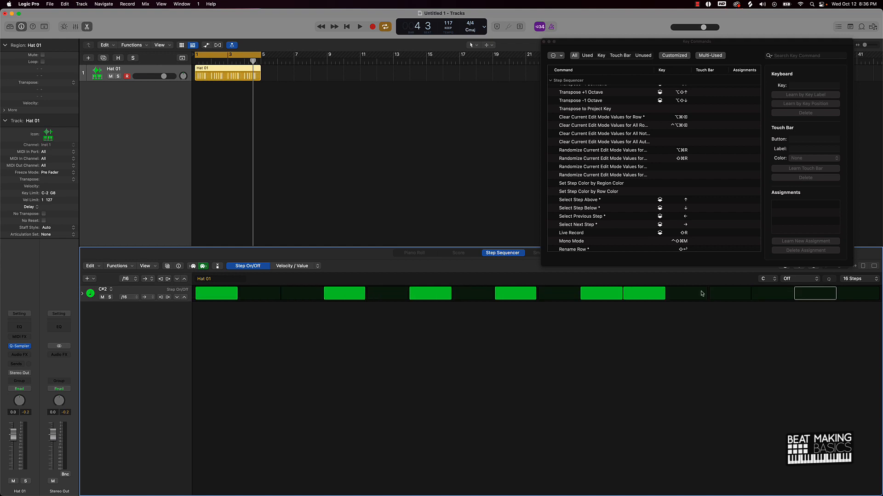
Audition the randomized hi-hat pattern on steps 1, 4, 6, 8, 10, 11 and stop
click(359, 27)
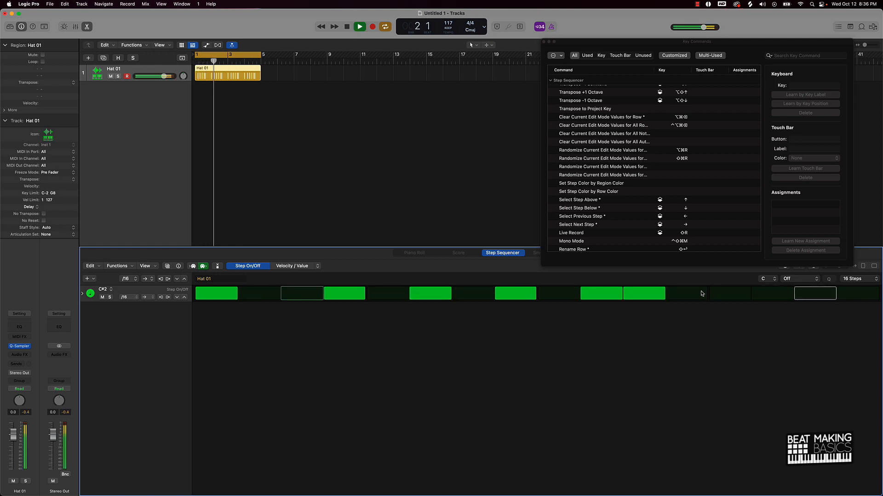
click(360, 27)
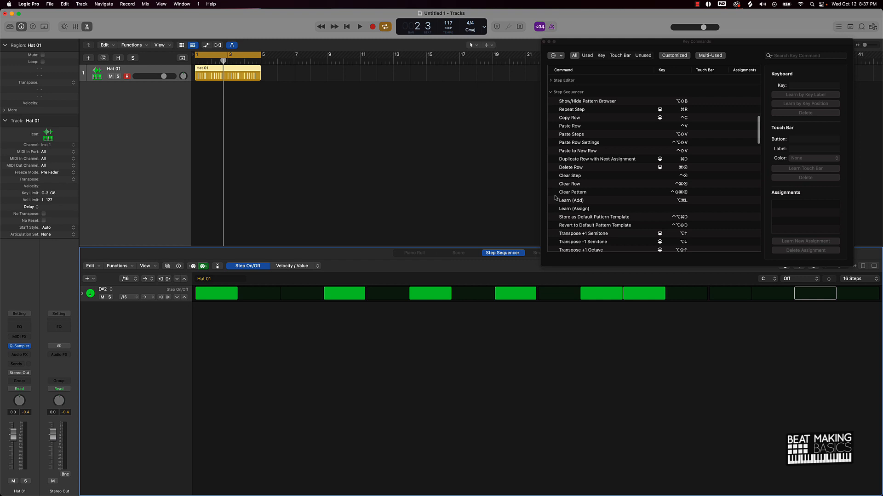
mouse_move(623, 203)
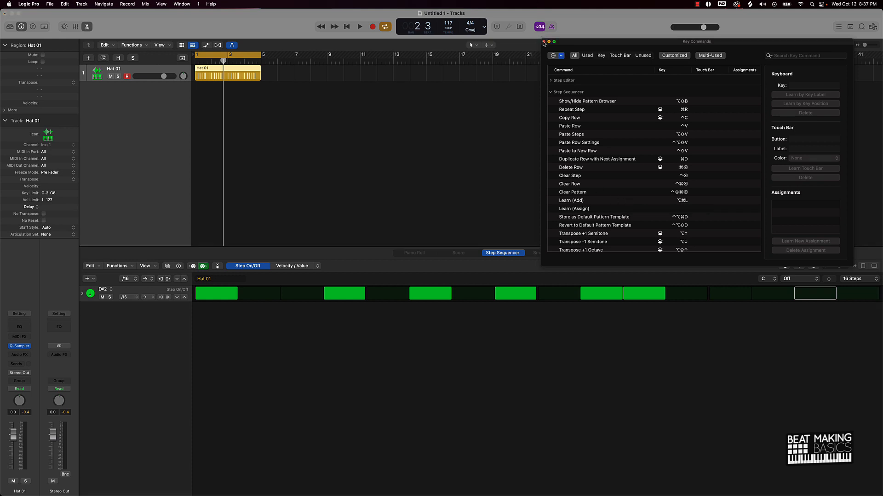
Collapse every group in the Key Commands list via the action menu's Collapse All
click(544, 41)
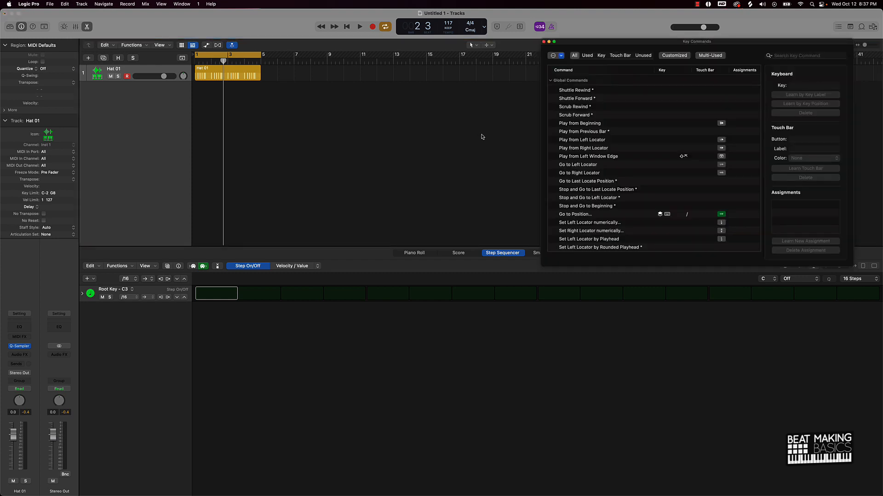
click(554, 56)
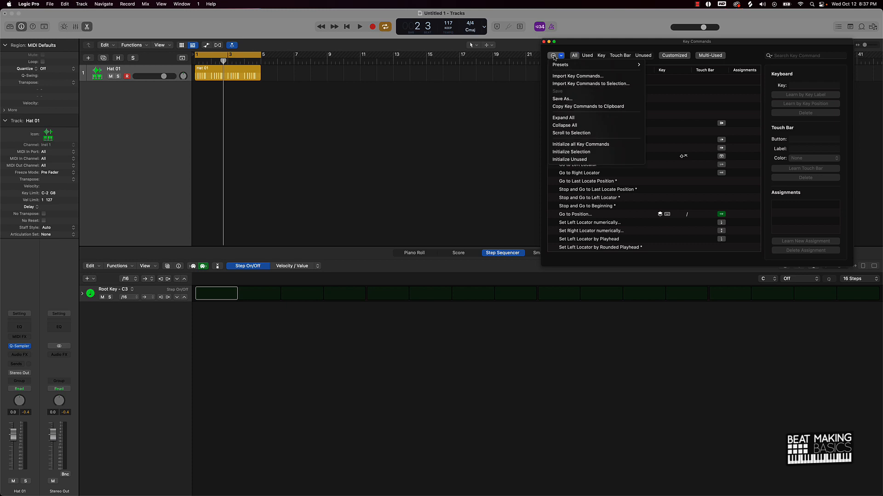
mouse_move(564, 125)
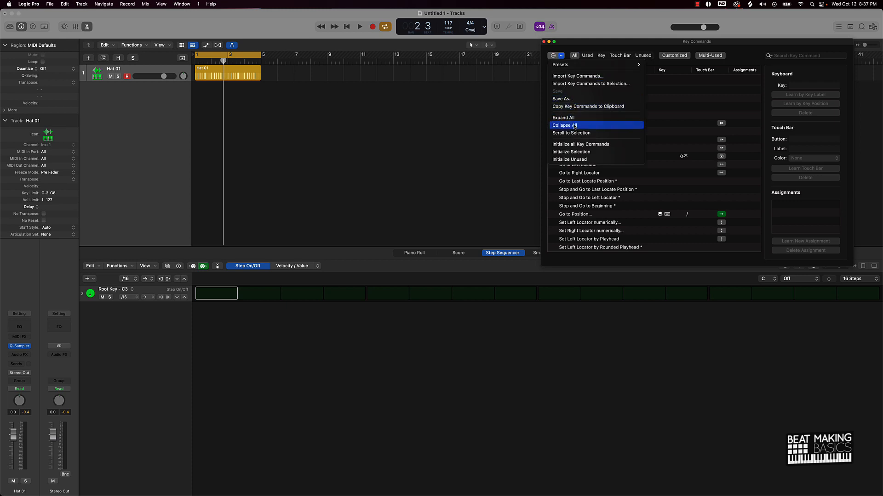
click(563, 125)
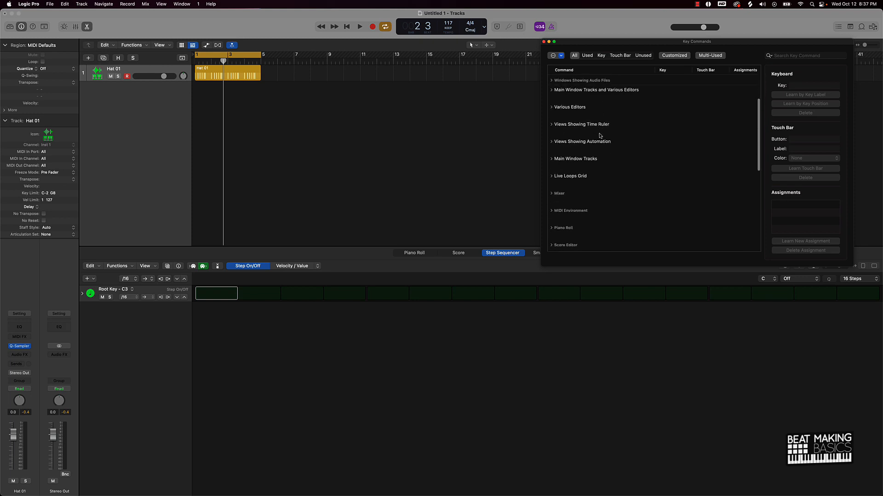
Expand only the Step Sequencer group to show its commands
scroll(down, 3)
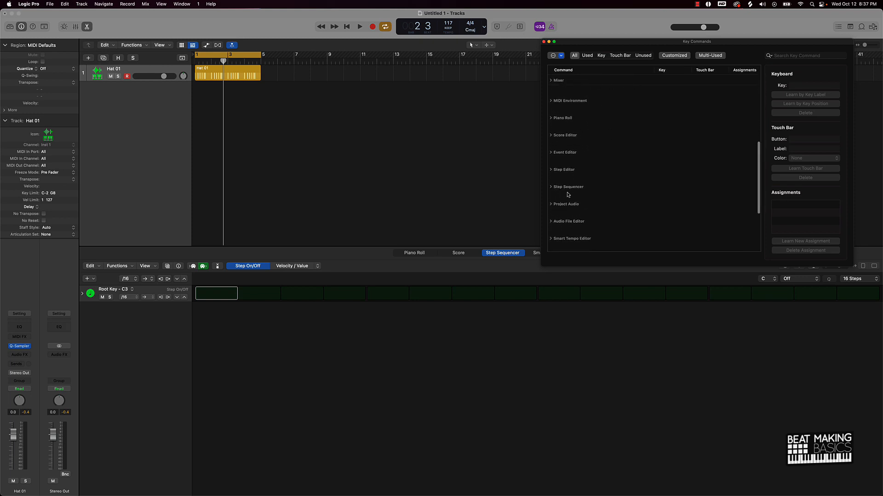
click(551, 187)
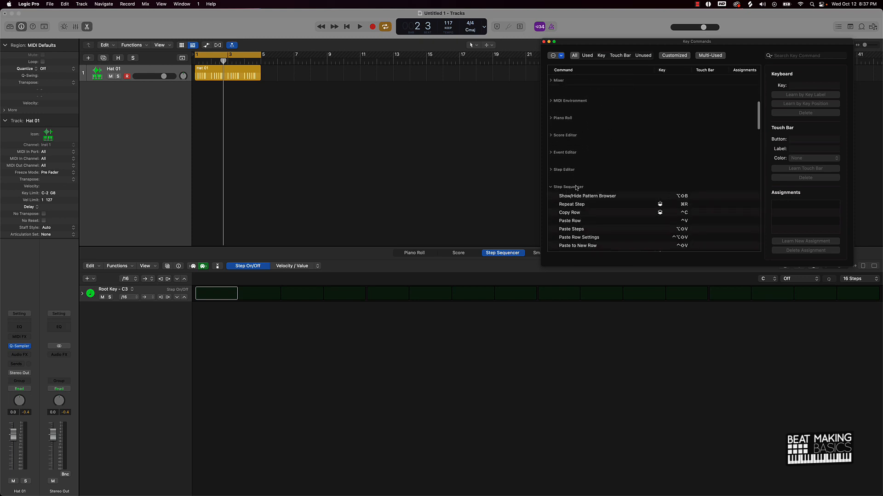
scroll(down, 3)
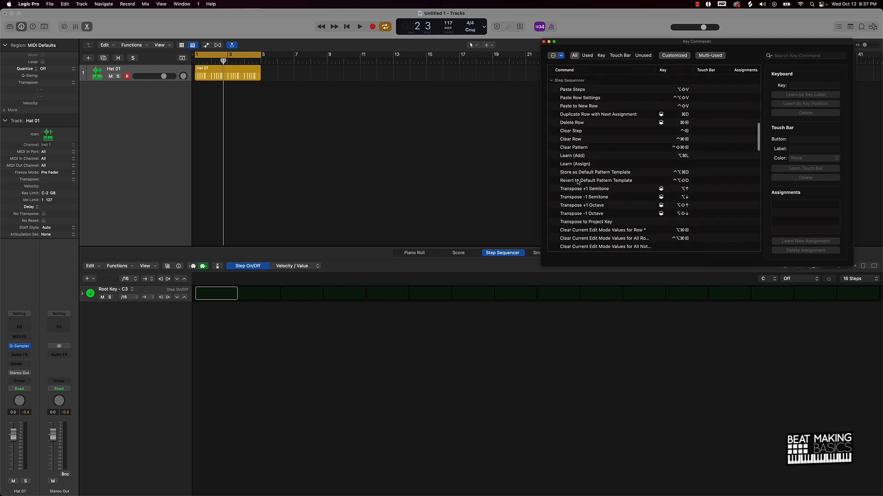
scroll(down, 3)
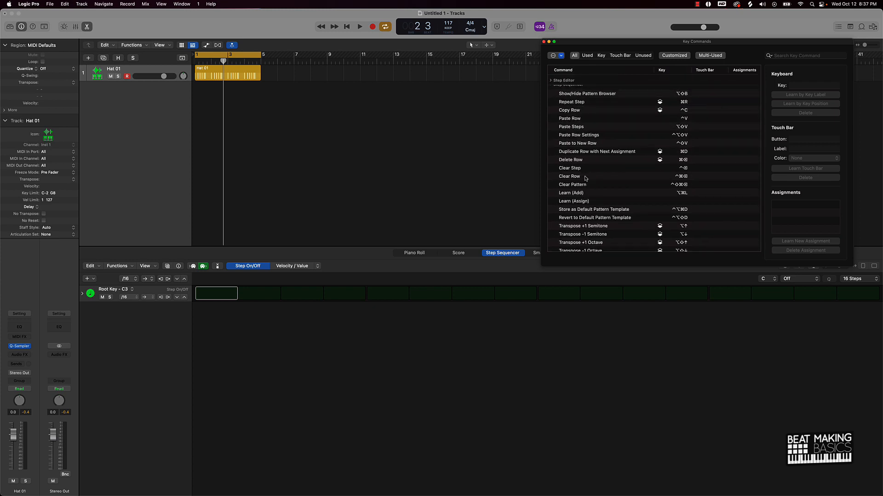
mouse_move(585, 177)
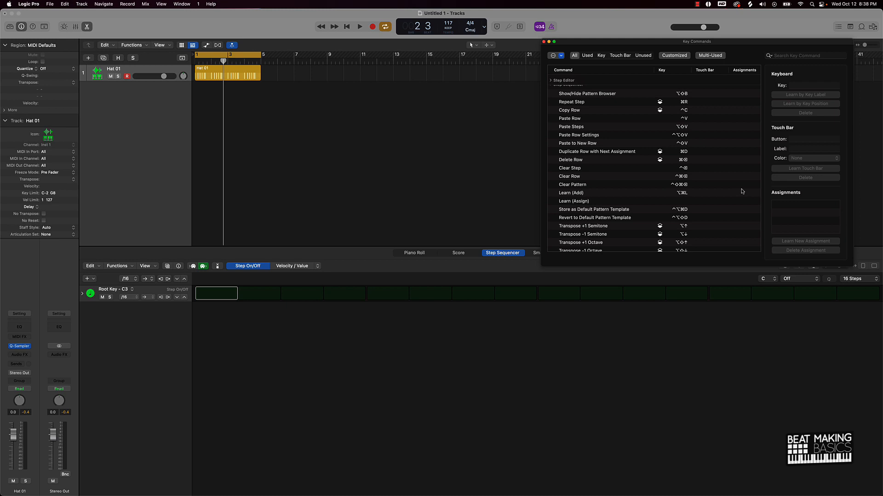
mouse_move(741, 192)
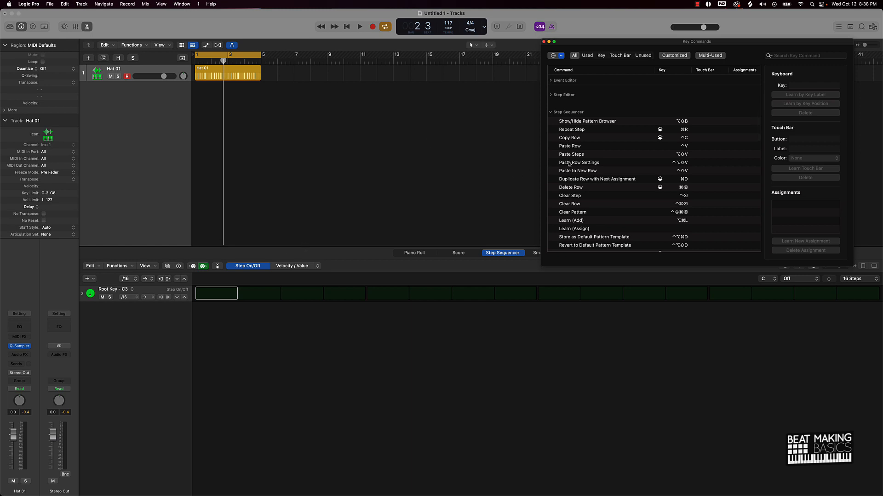
mouse_move(578, 163)
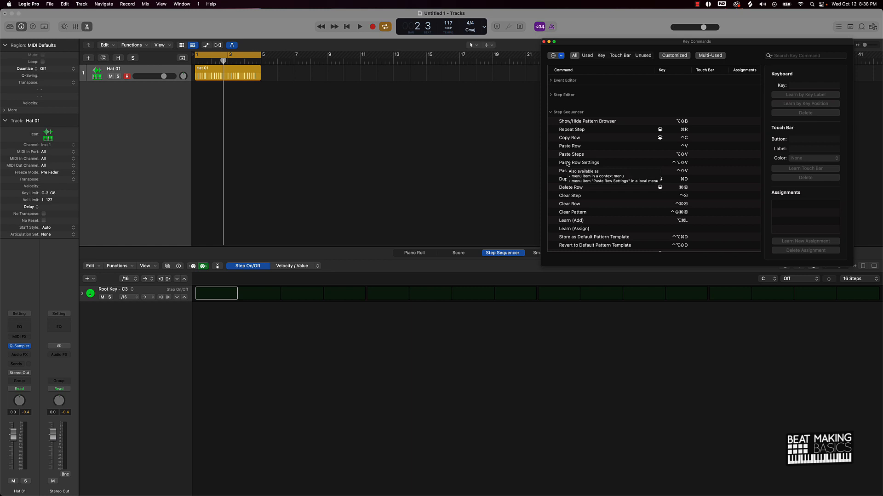